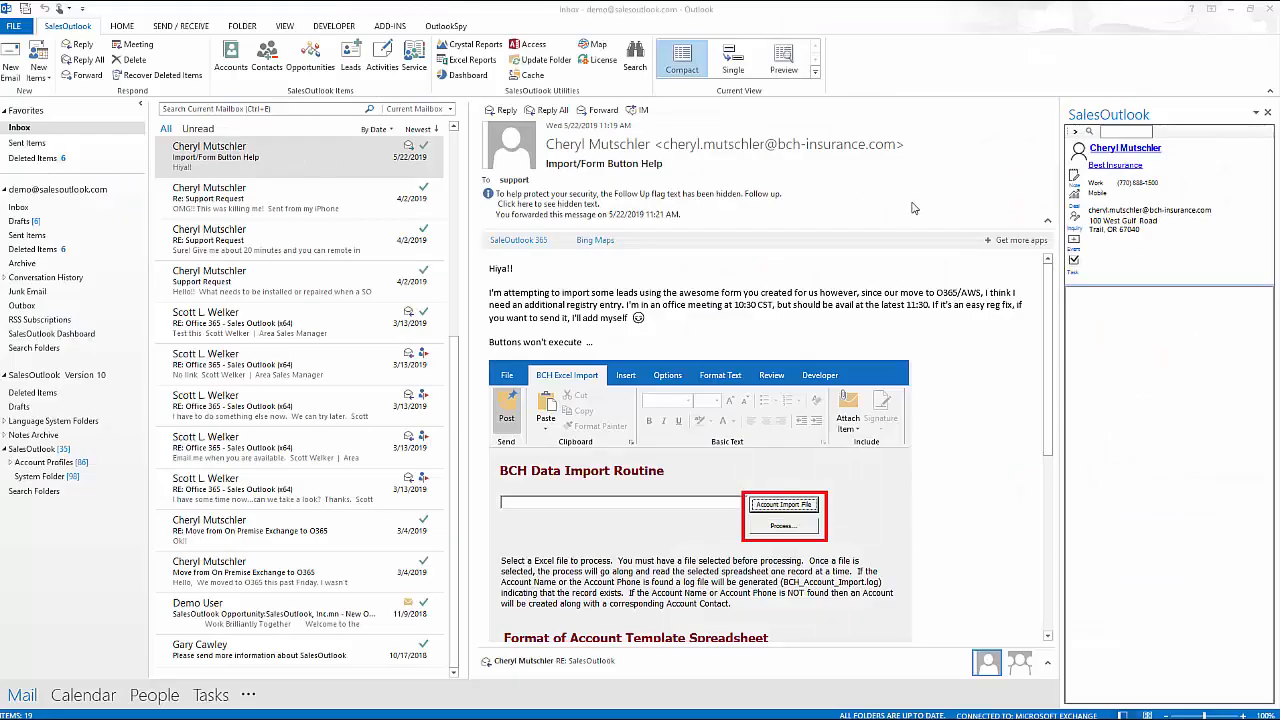
mouse_move(1116, 312)
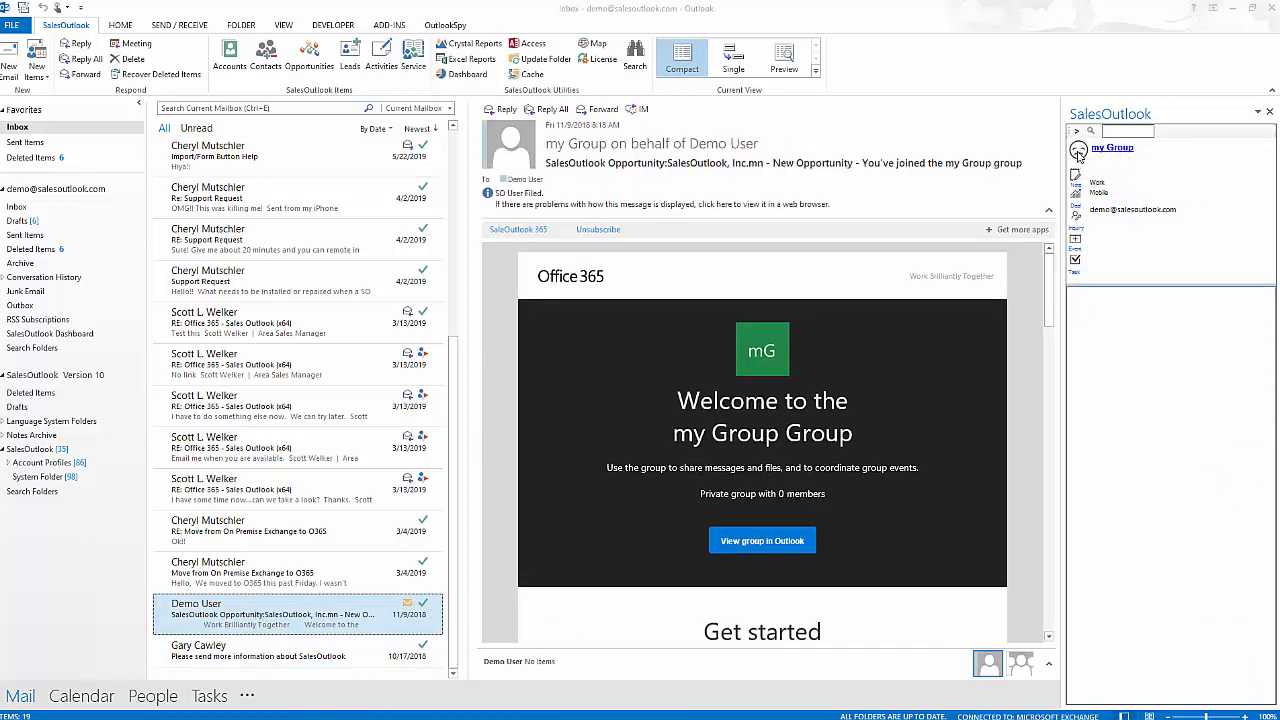
Start an Account Contact from the unrecognized sender, dismiss the empty Account List and confirm creating a new account.
left_click(1112, 148)
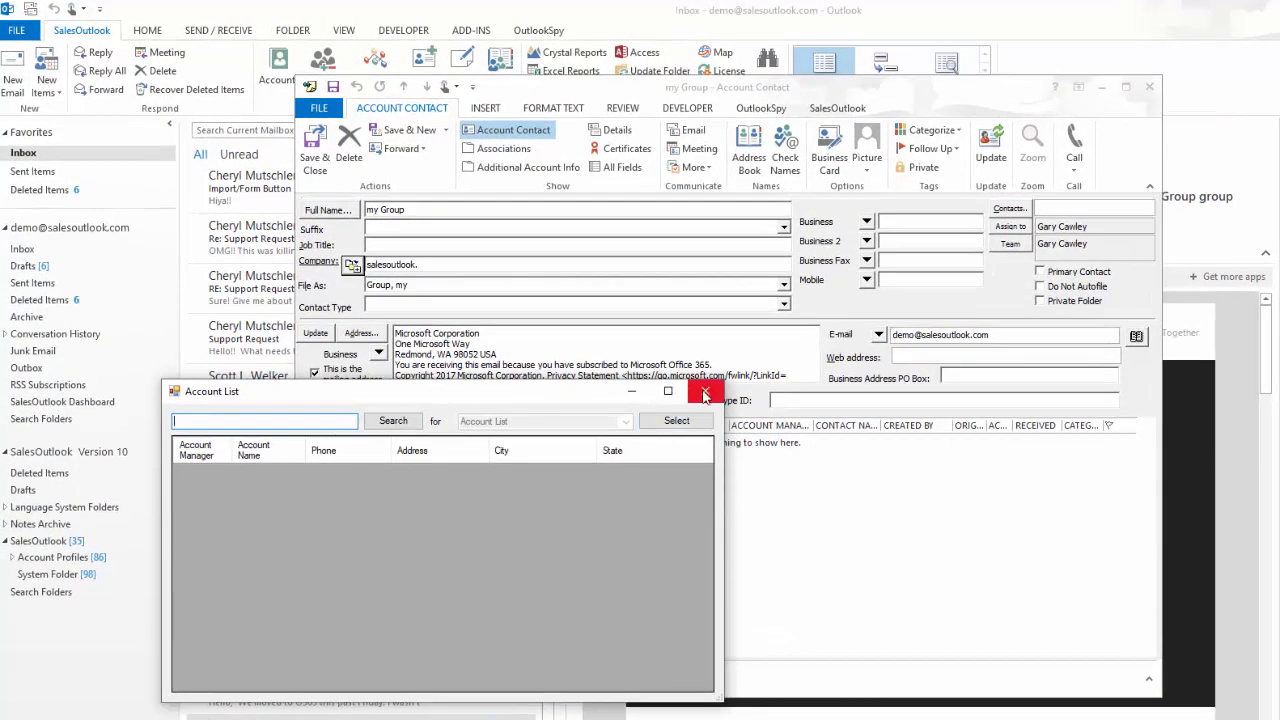
left_click(704, 390)
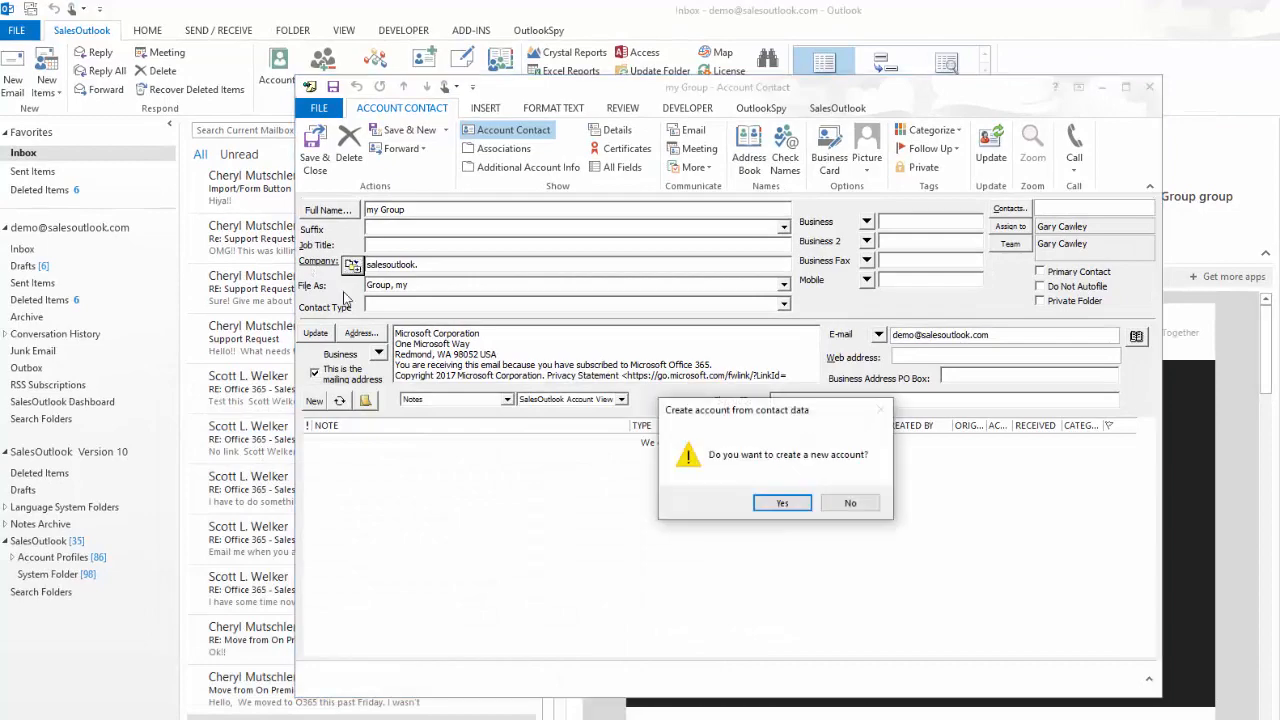
left_click(780, 502)
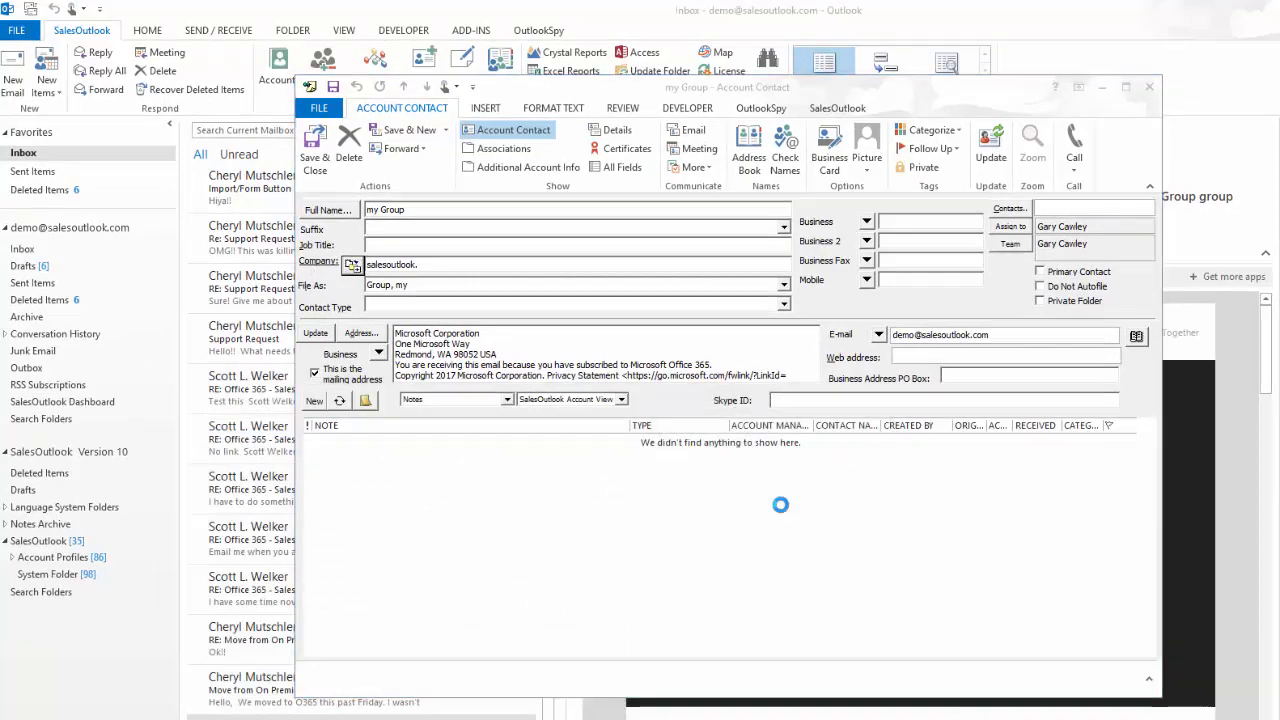